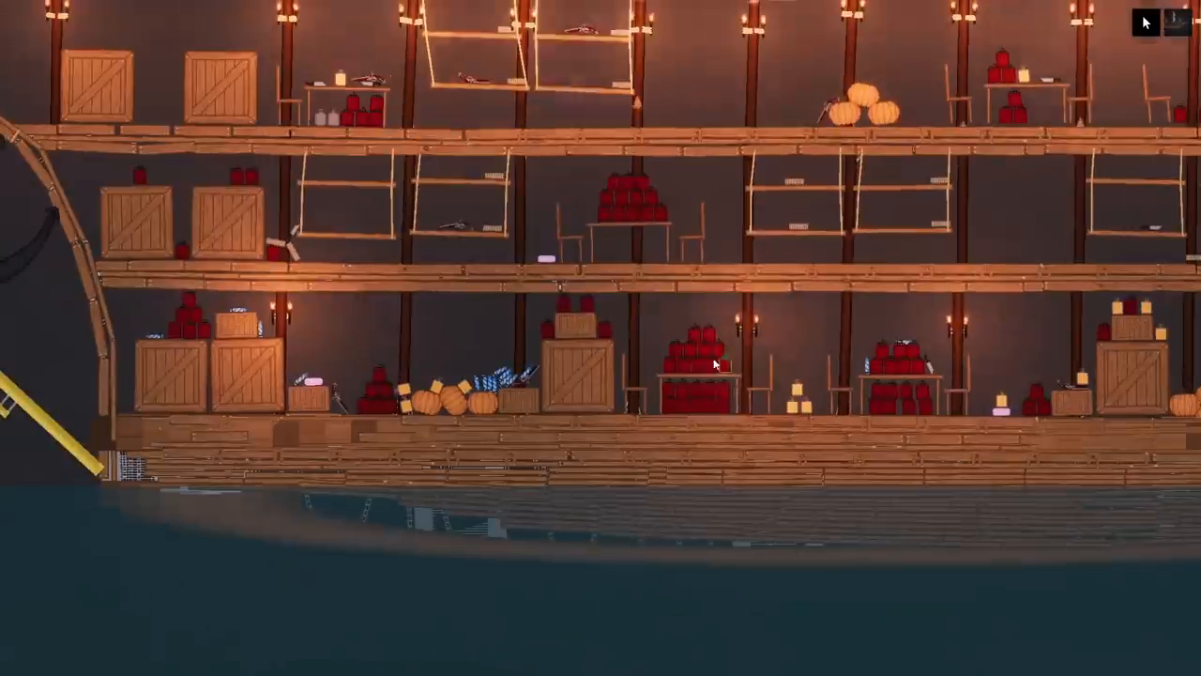
Unfreeze the pirate ship from its right-click menu so it floats on the water.
{"action": "right_click", "coordinate": [713, 364]}
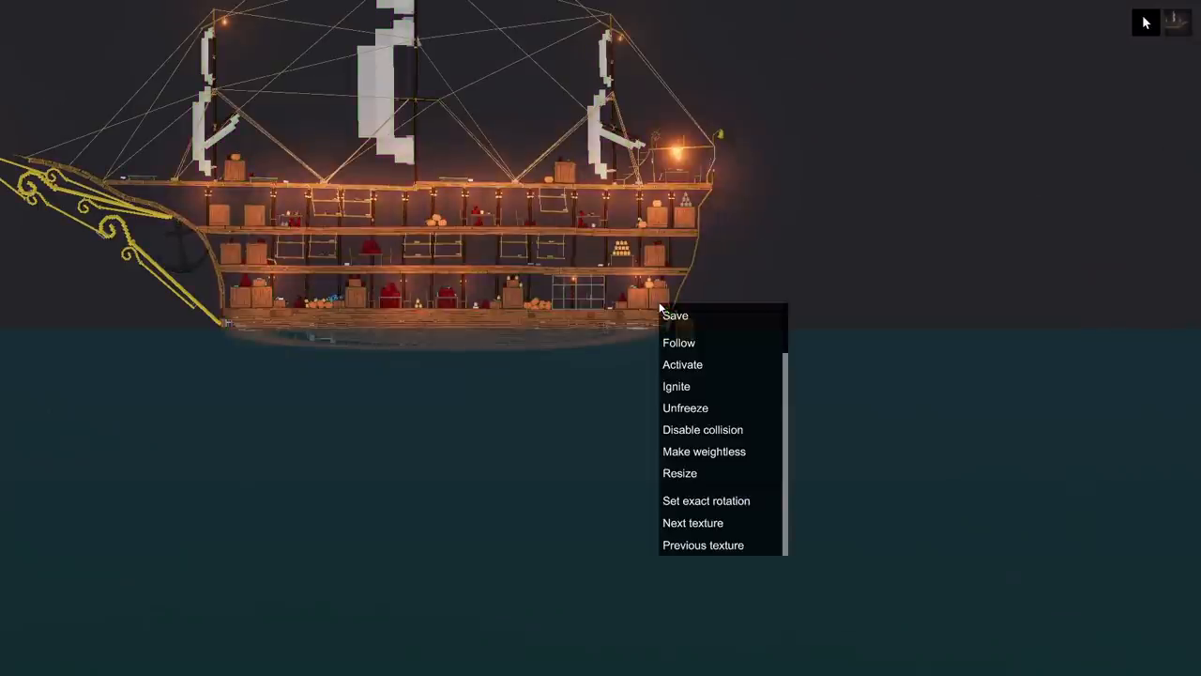
{"action": "left_click", "coordinate": [676, 386]}
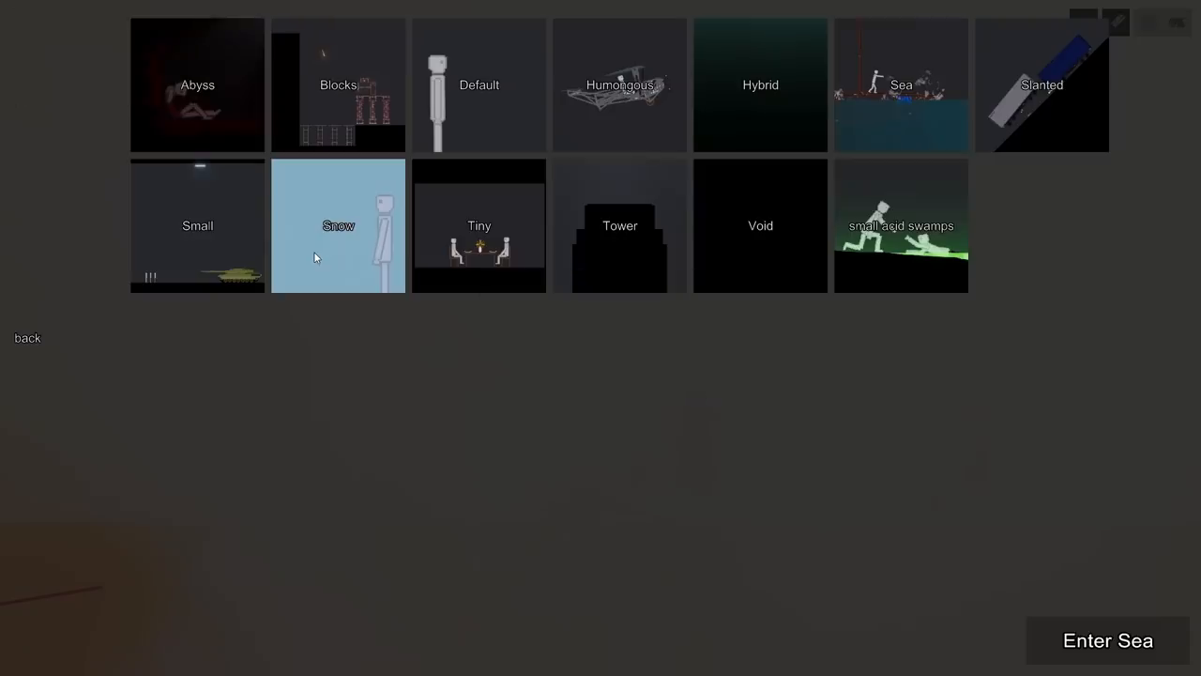
{"action": "mouse_move", "coordinate": [1107, 640]}
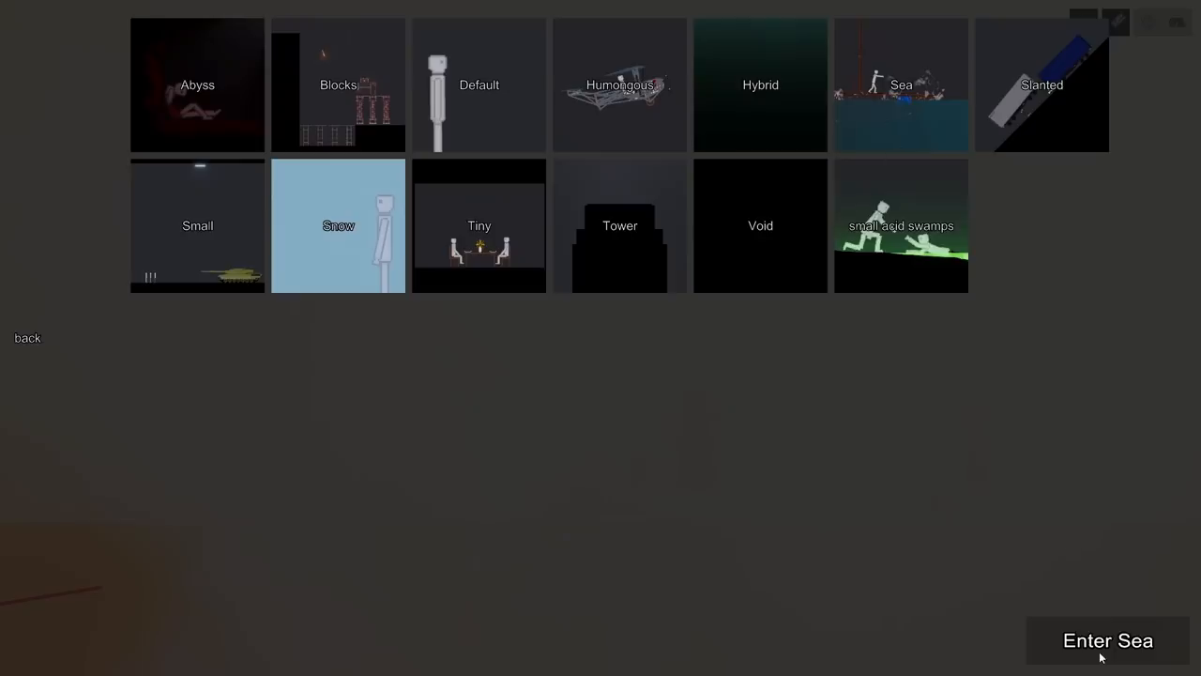
Enter the Sea map from the map selection screen.
{"action": "left_click", "coordinate": [1107, 640]}
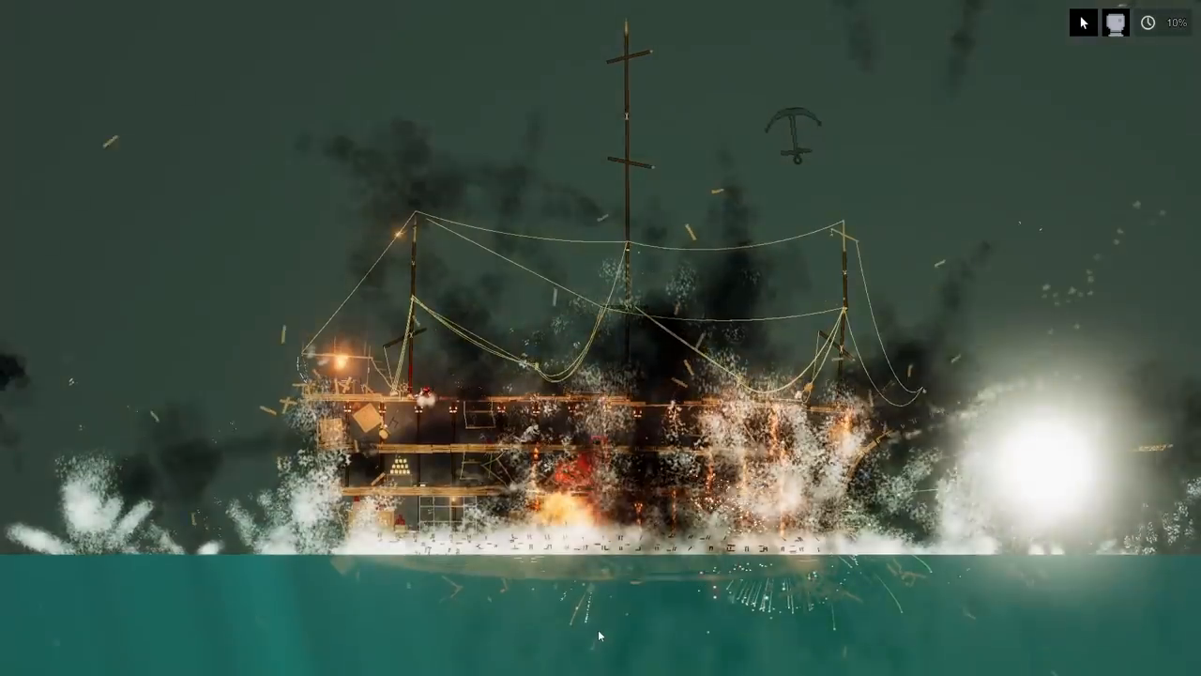
Use the top toolbar button after the pirate ship explodes.
{"action": "left_click", "coordinate": [1147, 23]}
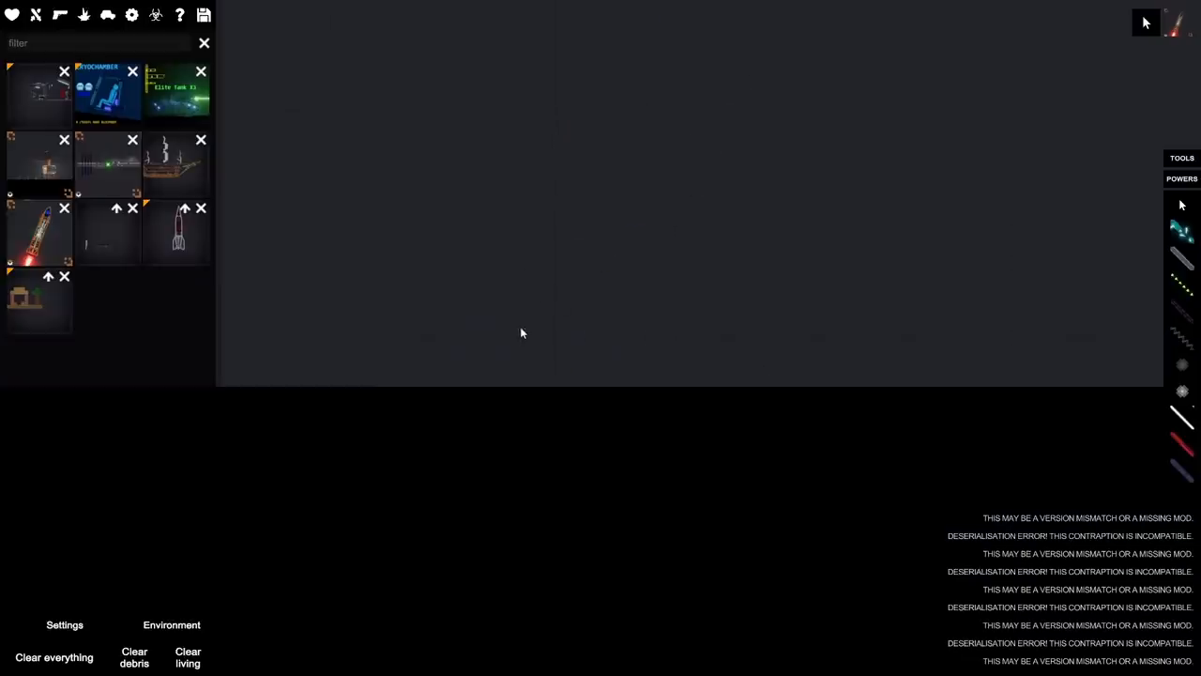
Open the saved contraptions category and click OK on the corrupted-contraption notice.
{"action": "left_click", "coordinate": [107, 164]}
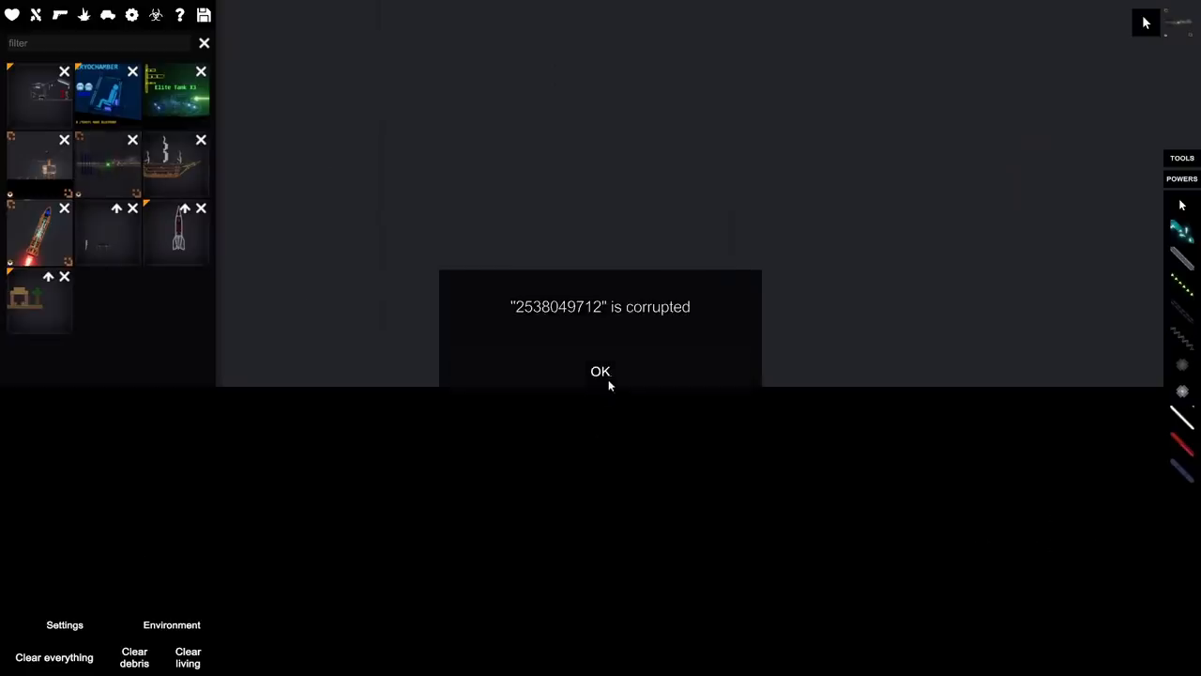
{"action": "left_click", "coordinate": [600, 370]}
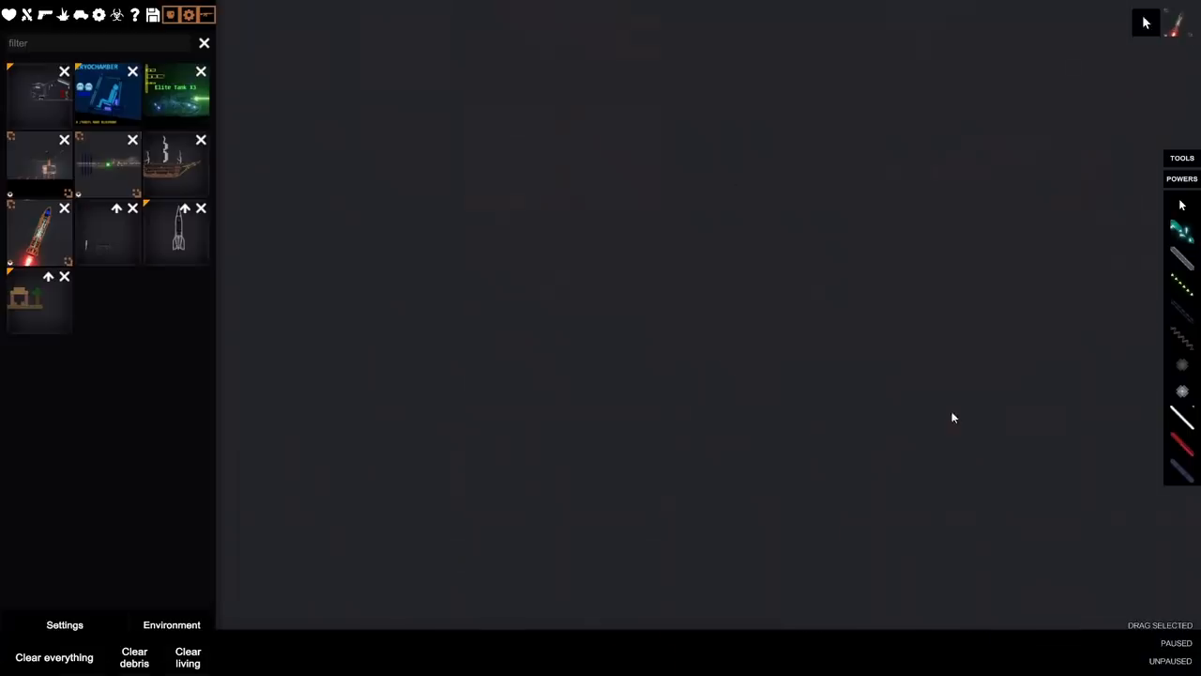
{"action": "mouse_move", "coordinate": [908, 504]}
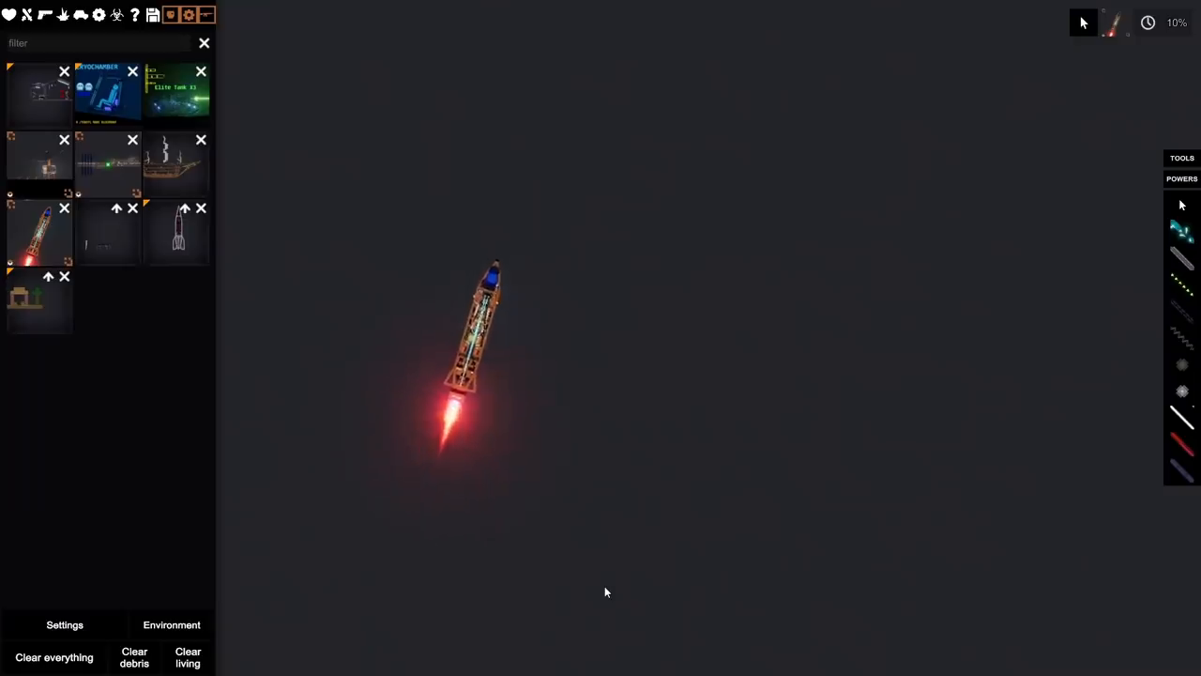
Pick the rocket thumbnail from the saved contraptions list.
{"action": "left_click", "coordinate": [53, 657]}
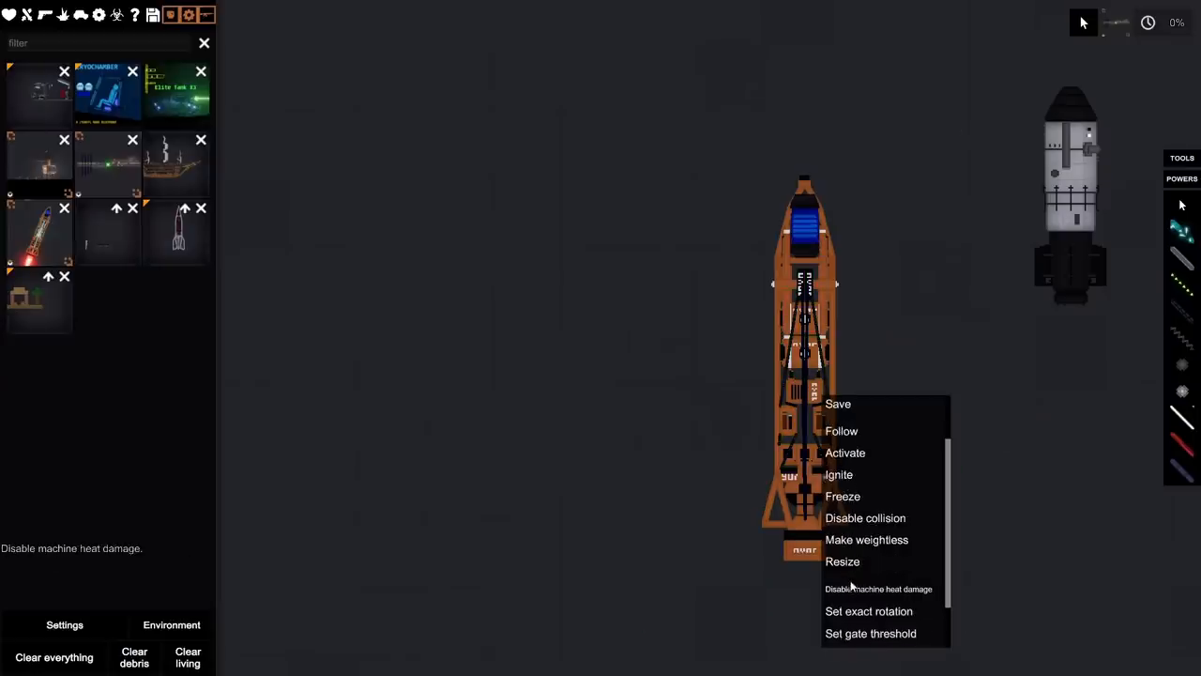
Resize the copper rocket until it towers over the grey capsule.
{"action": "left_click", "coordinate": [842, 561]}
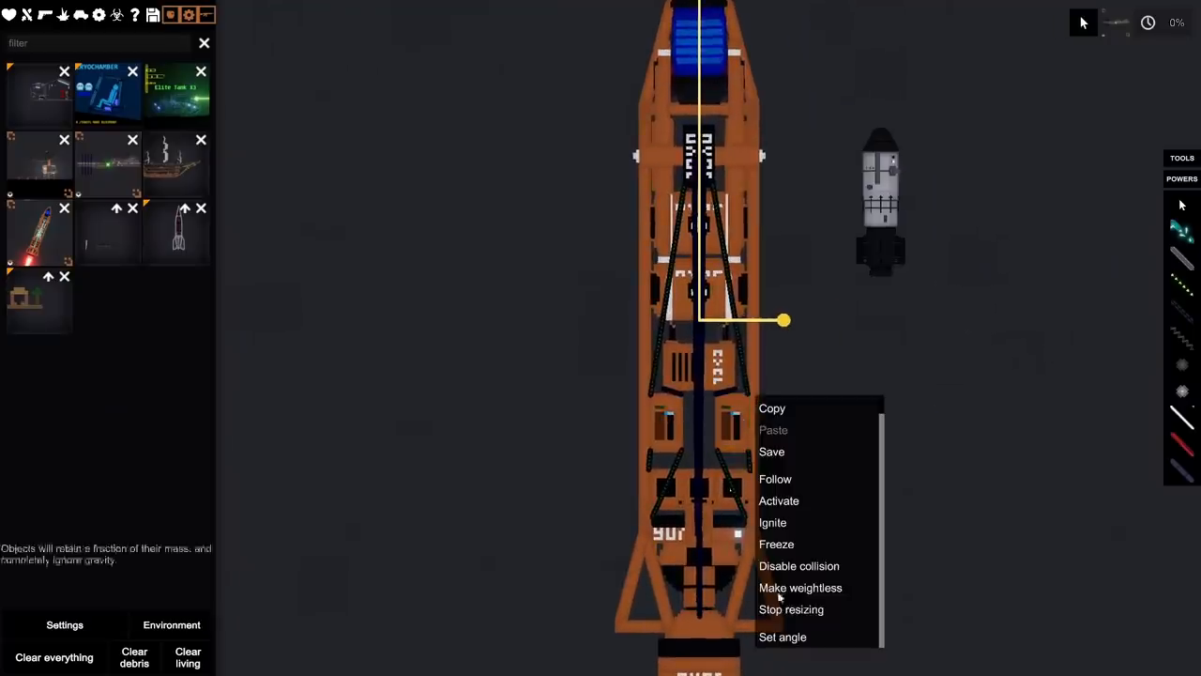
{"action": "left_click", "coordinate": [791, 609]}
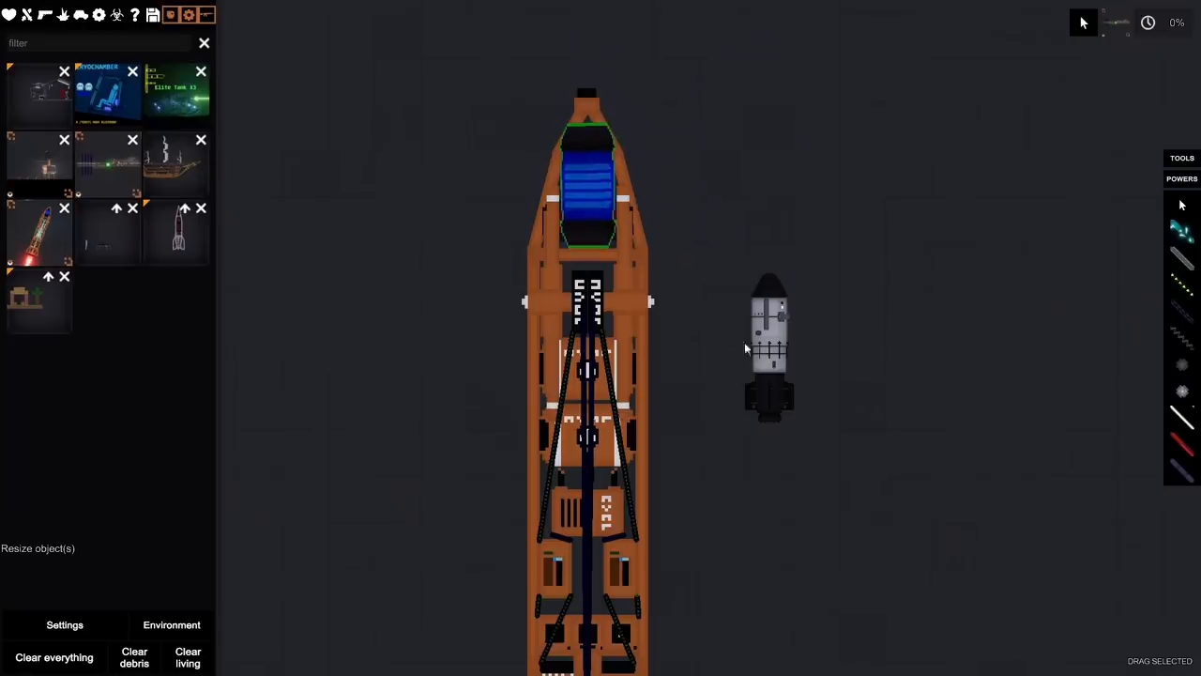
{"action": "right_click", "coordinate": [769, 347]}
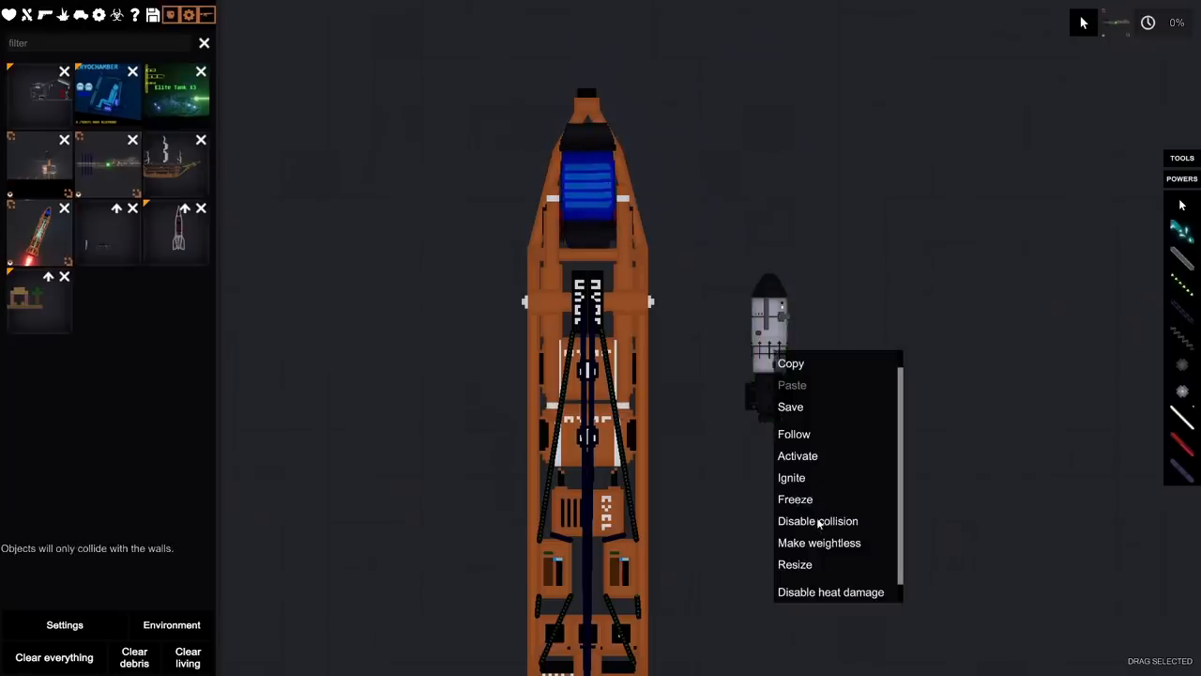
Disable collision on the grey capsule.
{"action": "left_click", "coordinate": [819, 543]}
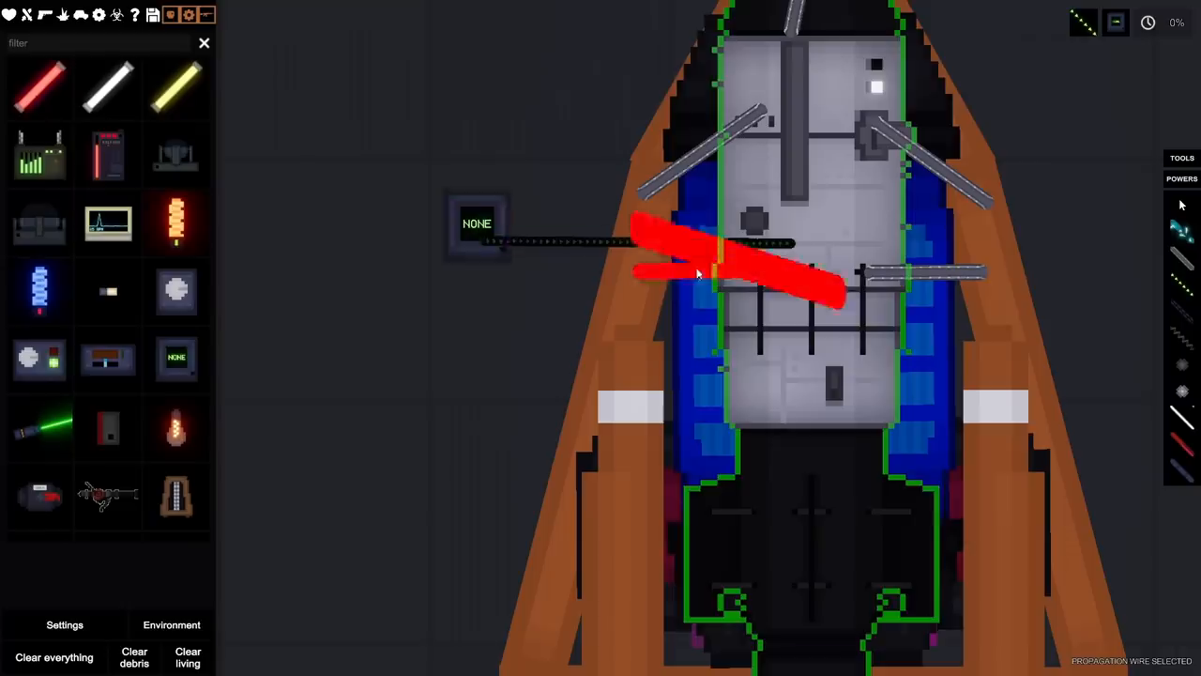
Assign U as the trigger key on the bomb's keypad trigger.
{"action": "left_click", "coordinate": [699, 272]}
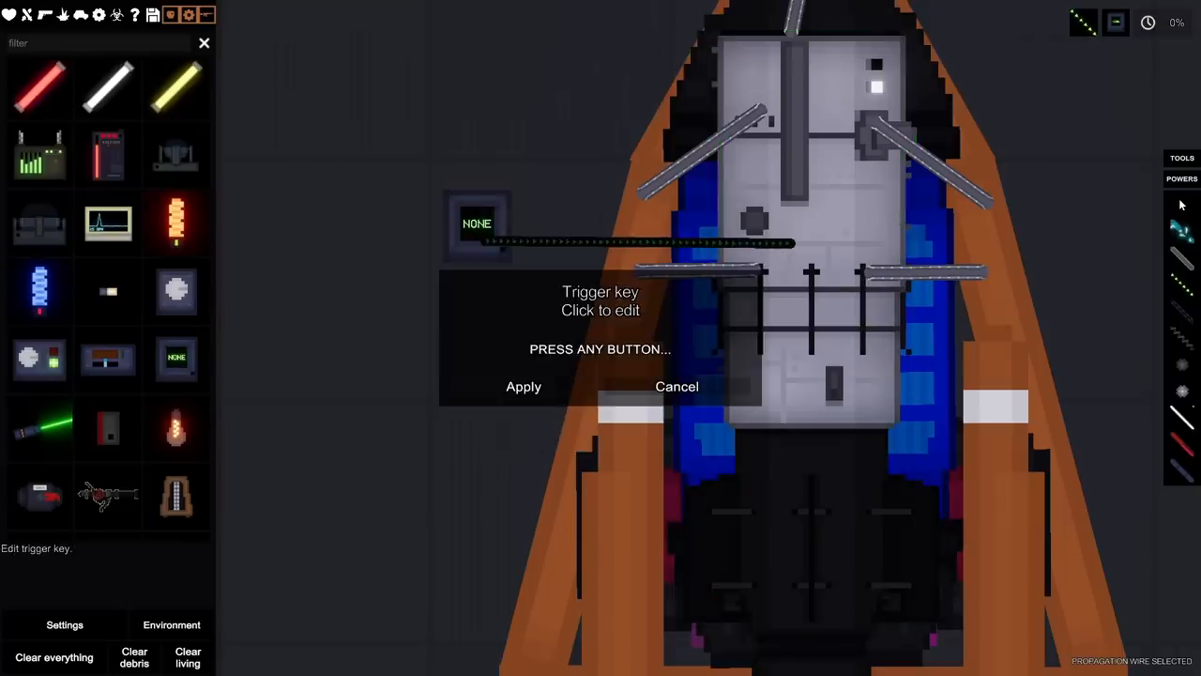
{"action": "key", "text": "u"}
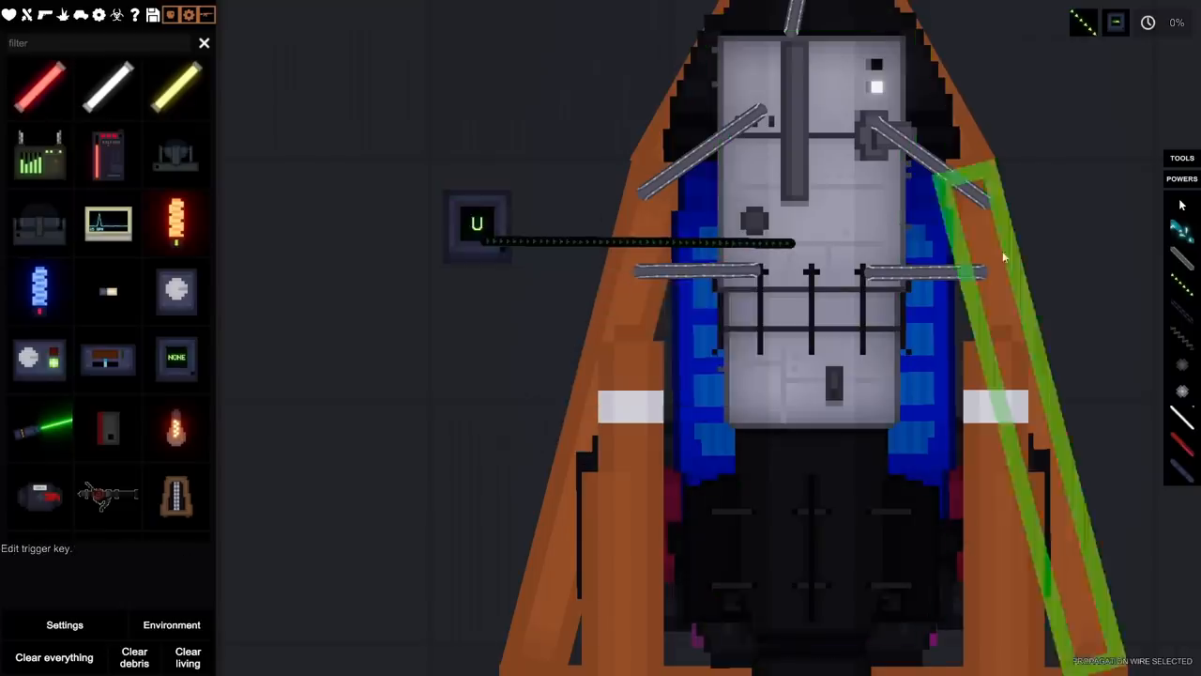
{"action": "left_click", "coordinate": [476, 226]}
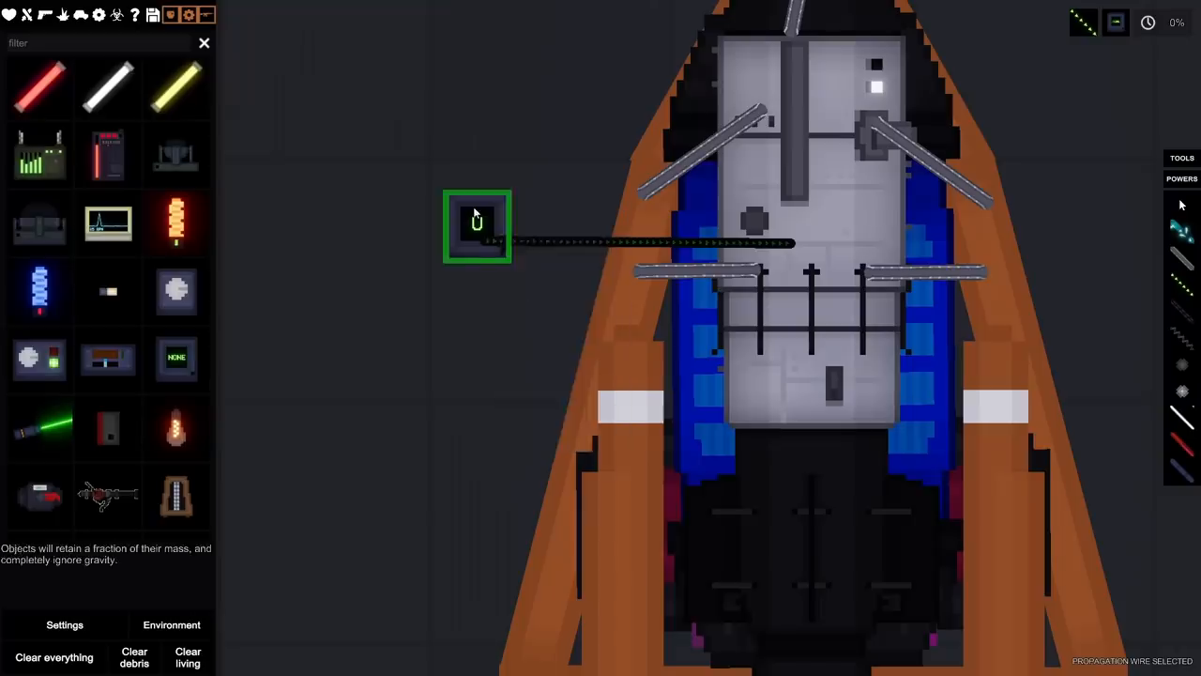